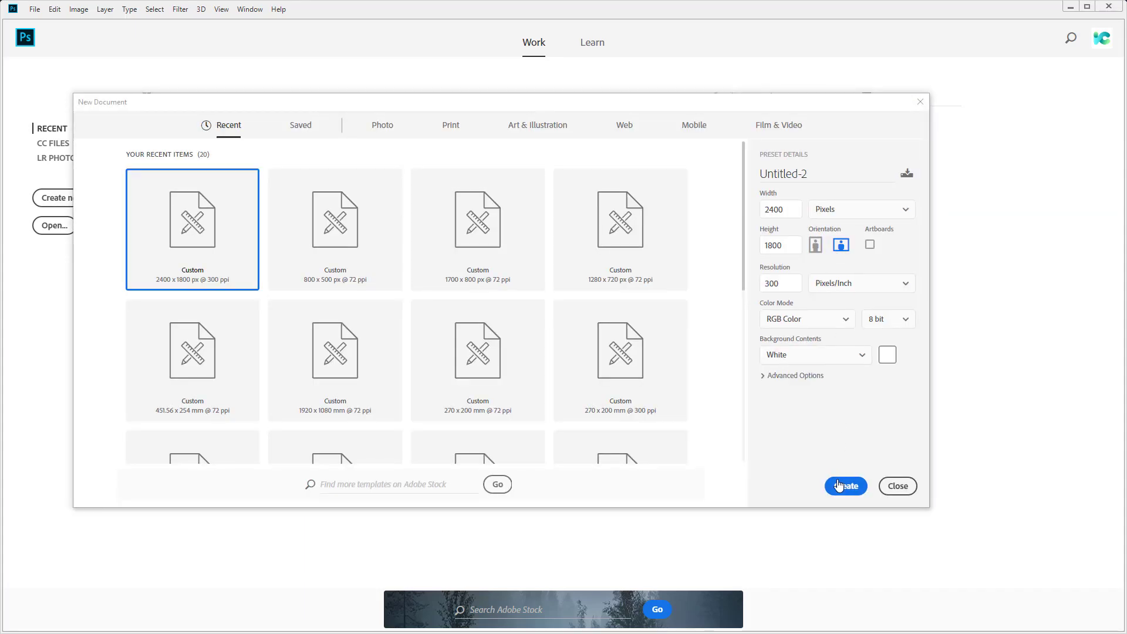
Step: Create the blank 2400×1800 document, then close it back to the Get Started screen
{"action": "left_click", "coordinate": [846, 486]}
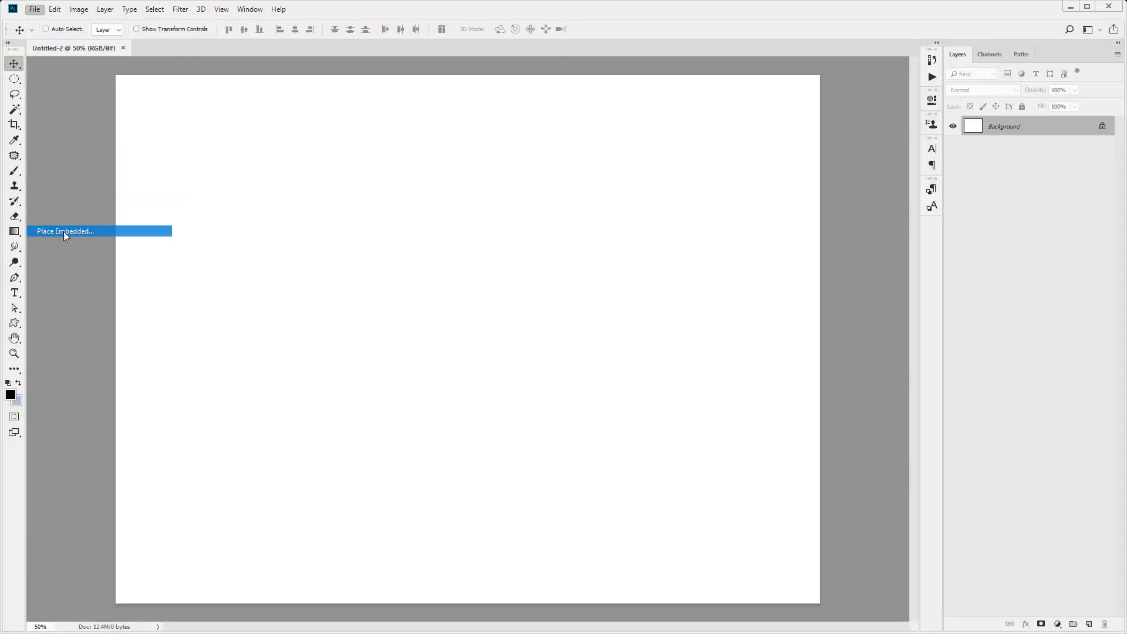
{"action": "left_click", "coordinate": [64, 231]}
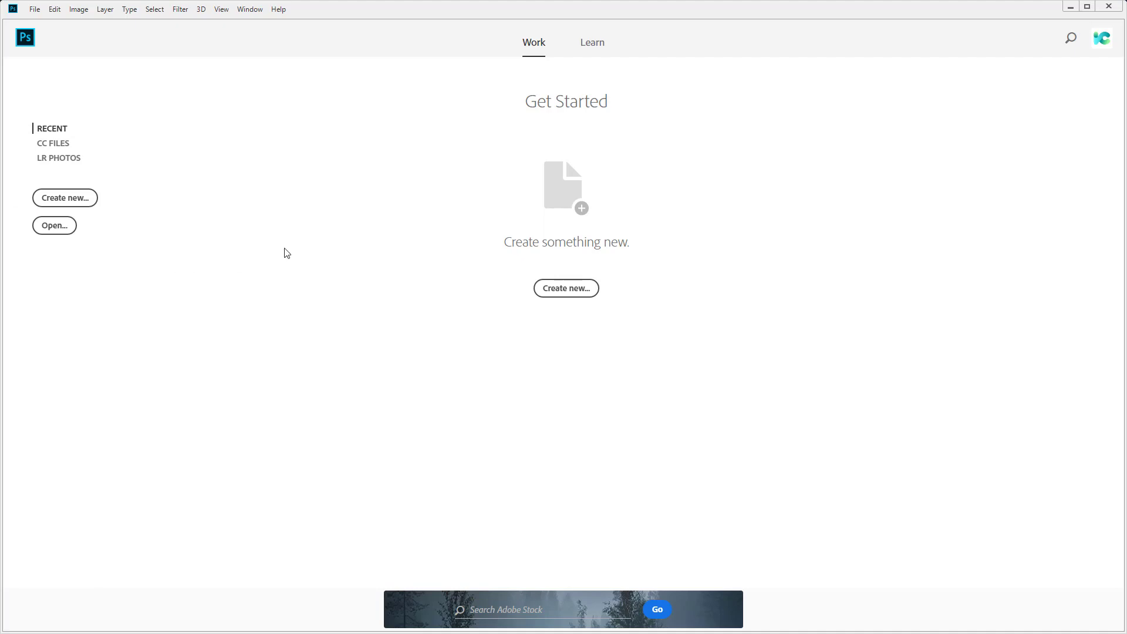
{"action": "mouse_move", "coordinate": [153, 265]}
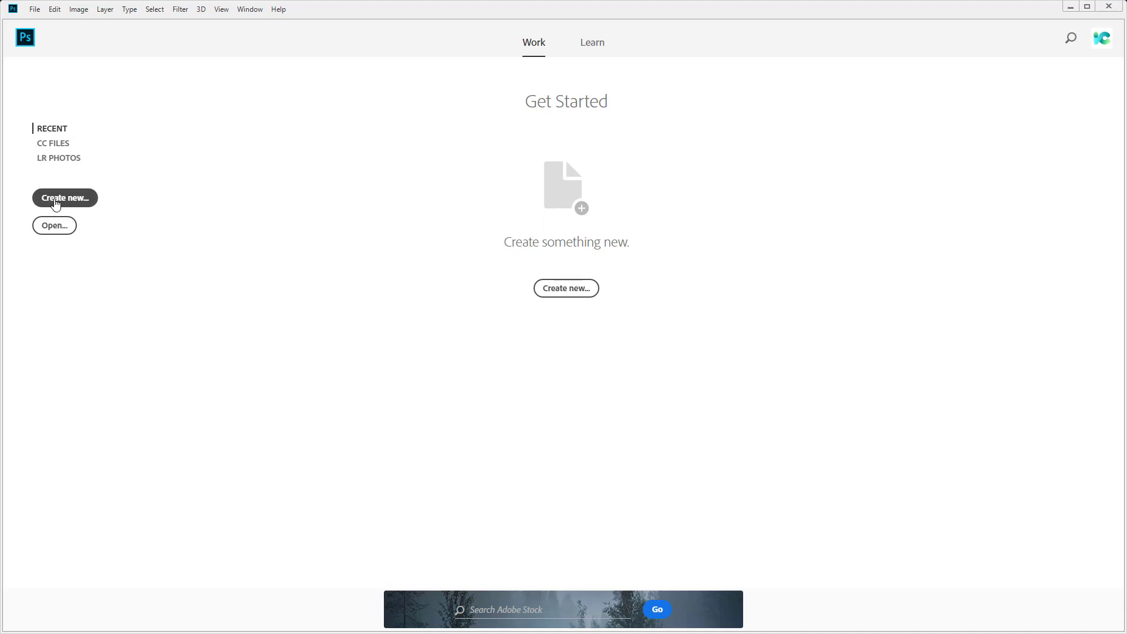
Step: Create a new 2400×1800 px document at 72 ppi with a white background
{"action": "left_click", "coordinate": [63, 198]}
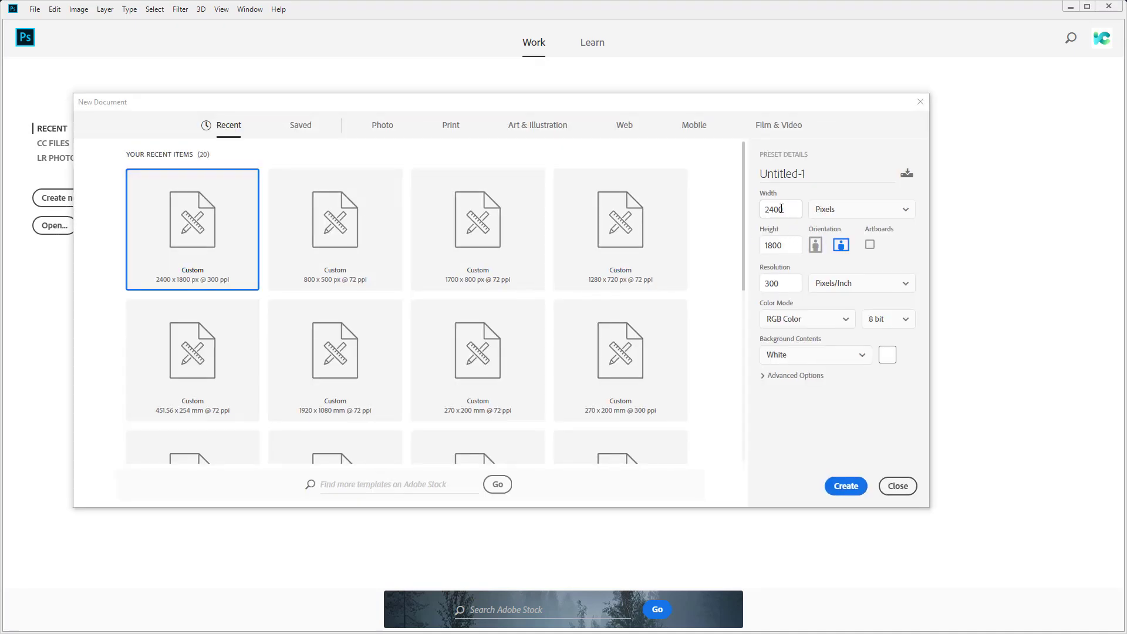
{"action": "triple_click", "coordinate": [779, 209]}
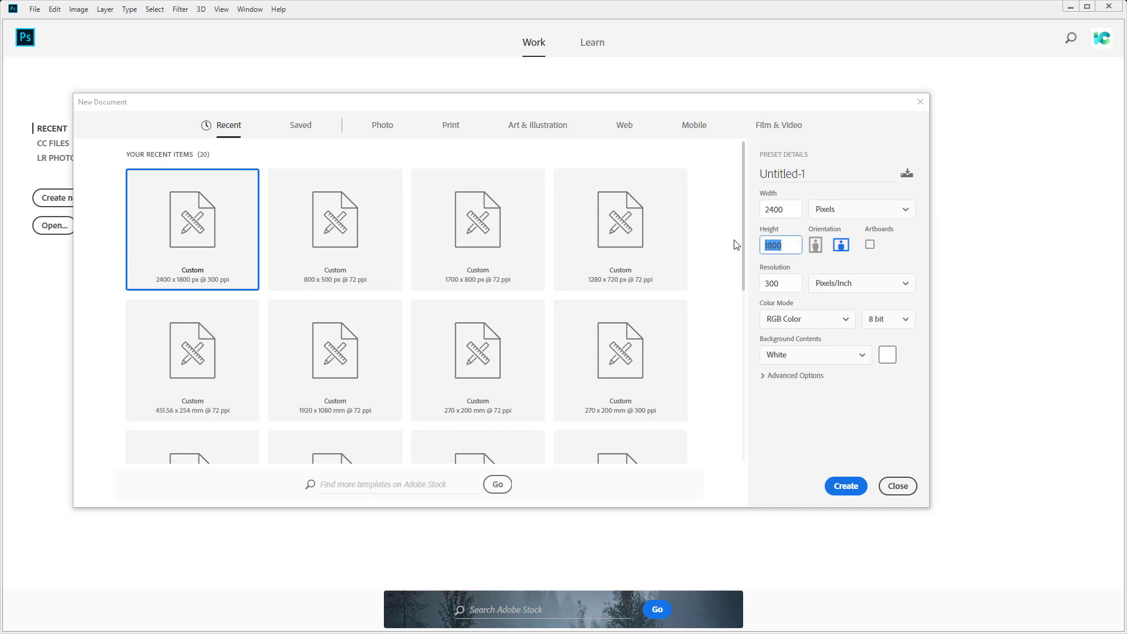
{"action": "mouse_move", "coordinate": [857, 220]}
{"action": "type", "text": "72"}
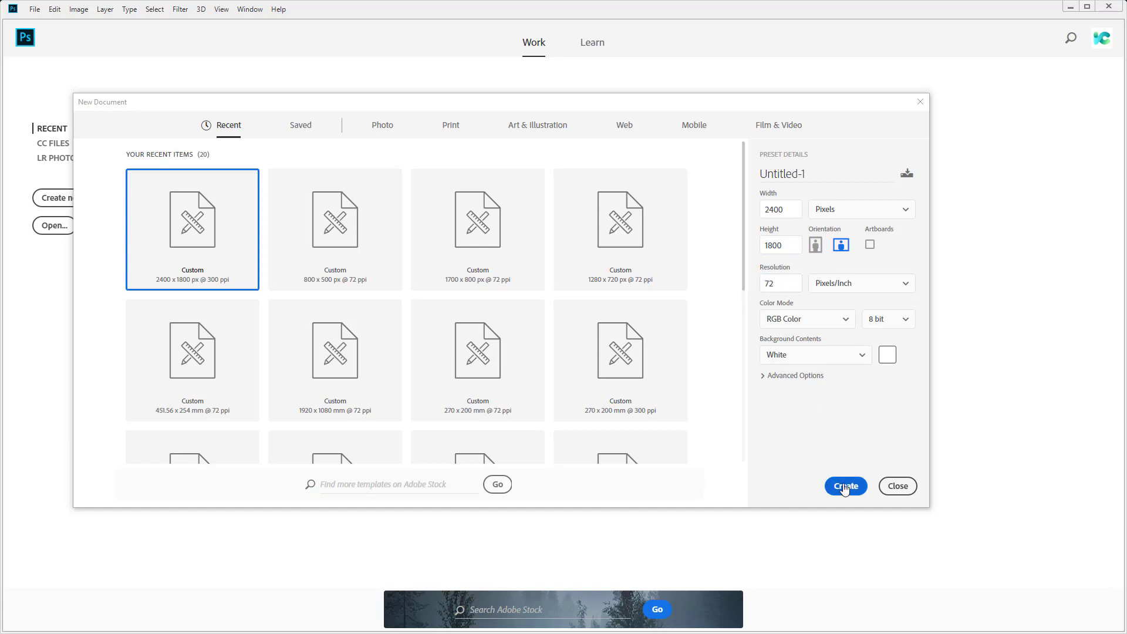
{"action": "left_click", "coordinate": [846, 486]}
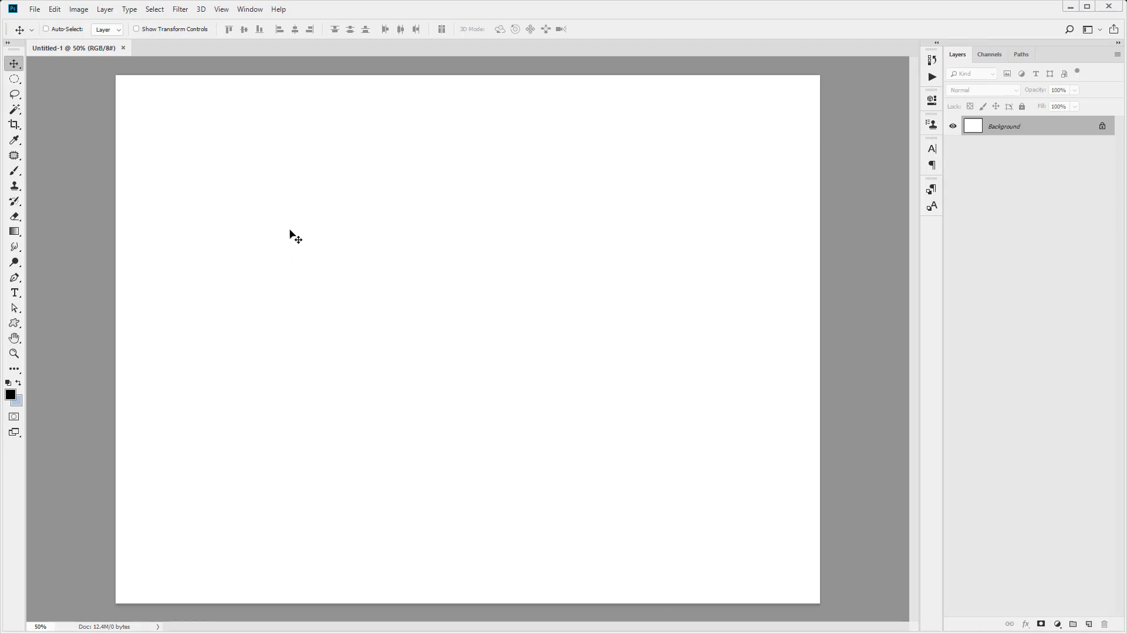
{"action": "mouse_move", "coordinate": [392, 226]}
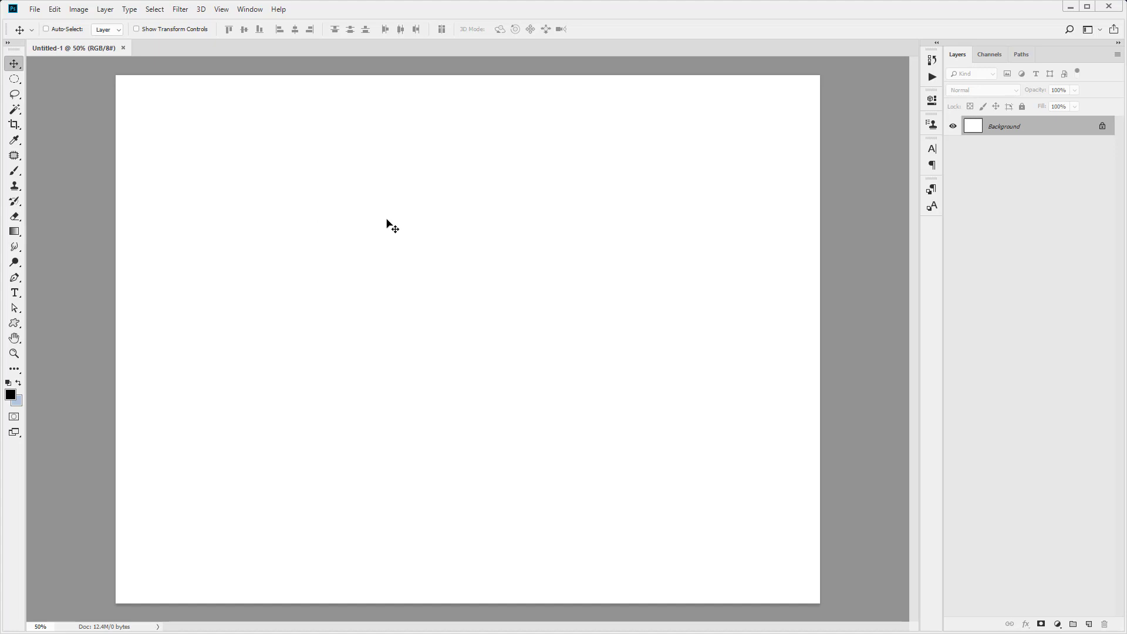
{"action": "mouse_move", "coordinate": [166, 128]}
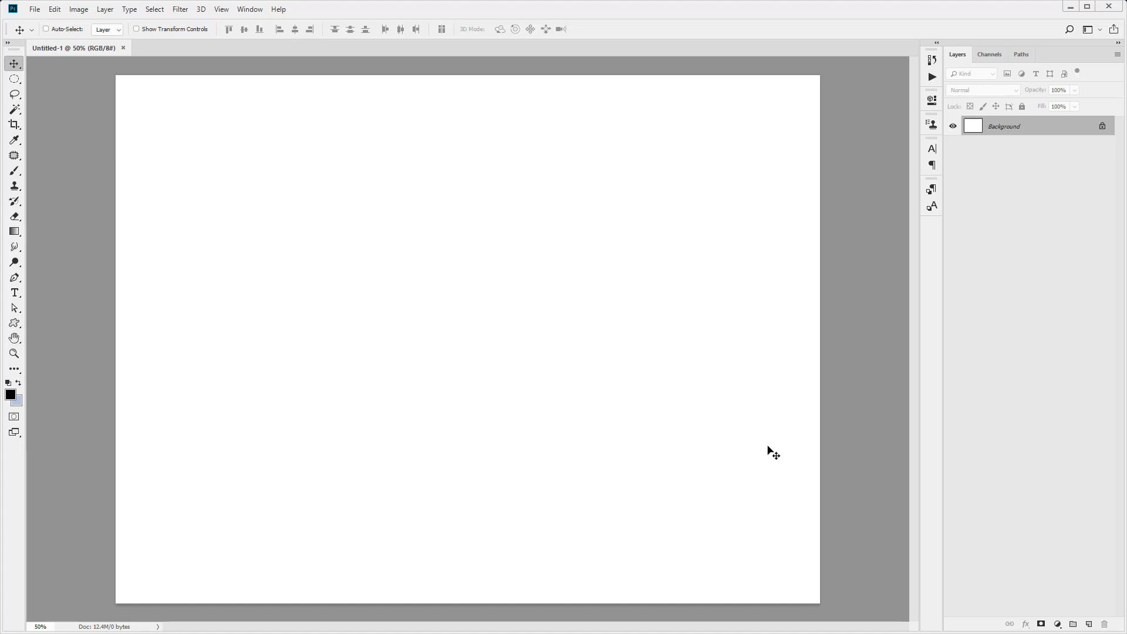
{"action": "mouse_move", "coordinate": [507, 420]}
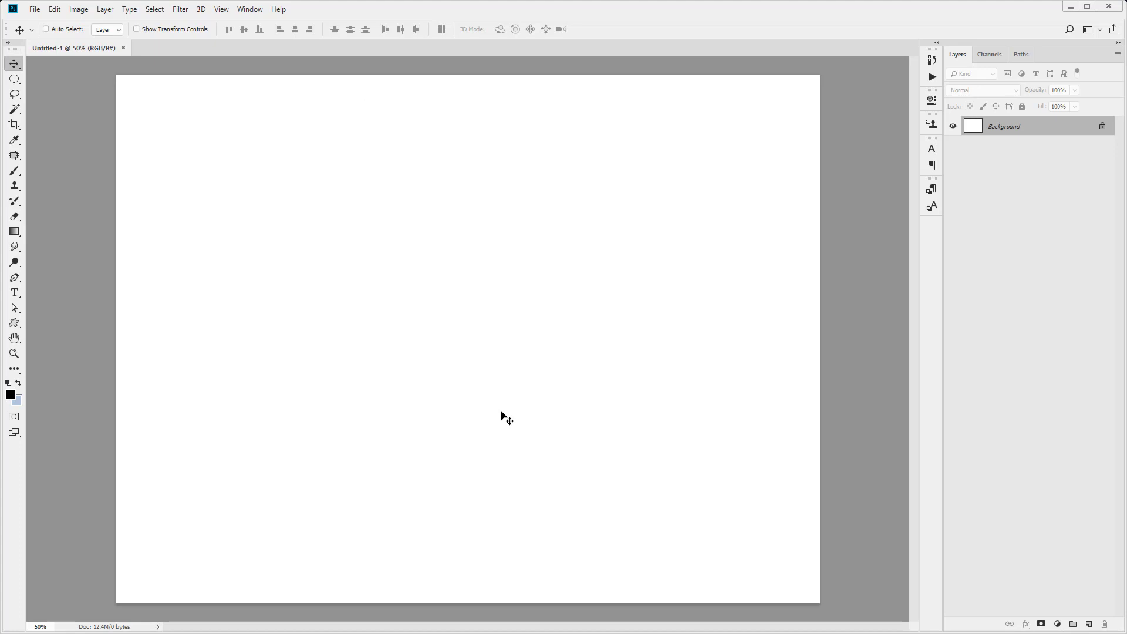
{"action": "mouse_move", "coordinate": [112, 82]}
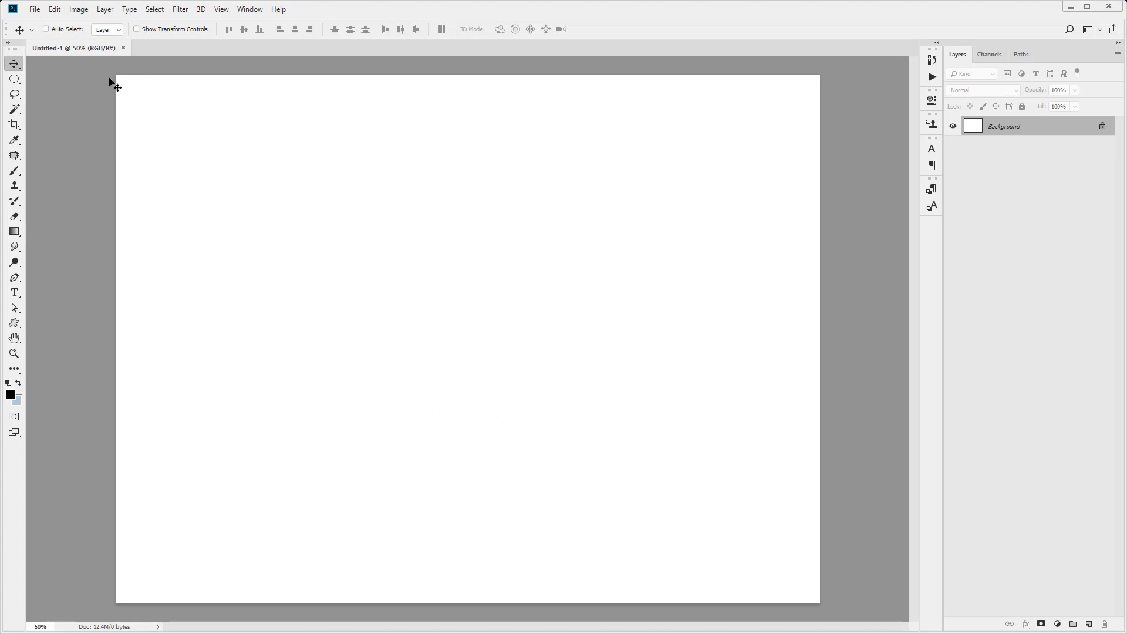
{"action": "left_click", "coordinate": [34, 8]}
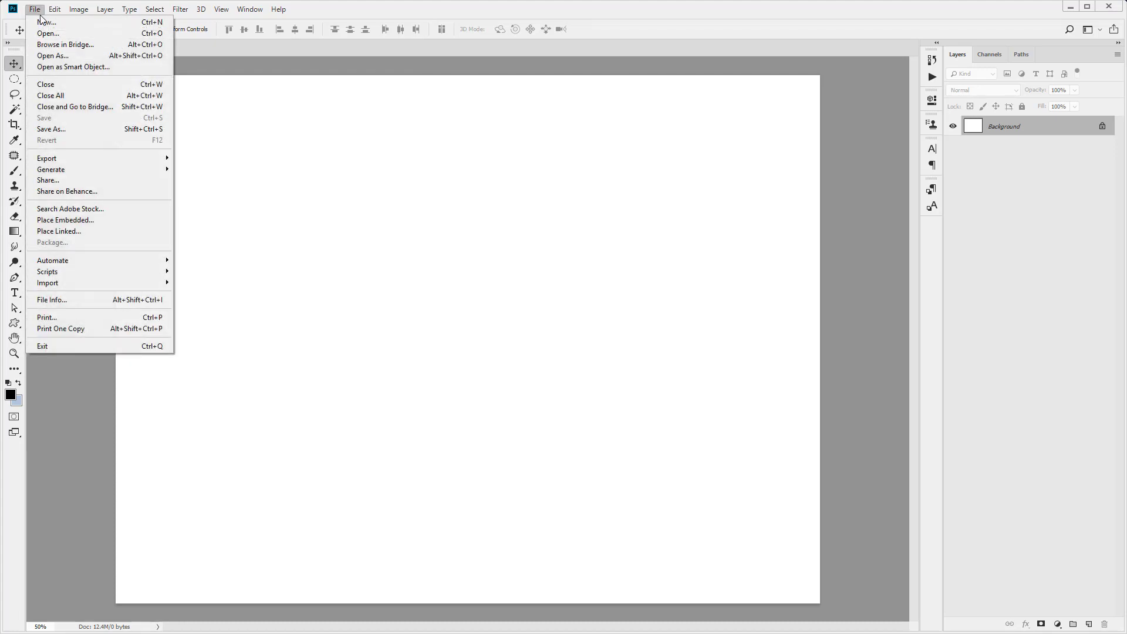
{"action": "left_click", "coordinate": [47, 33]}
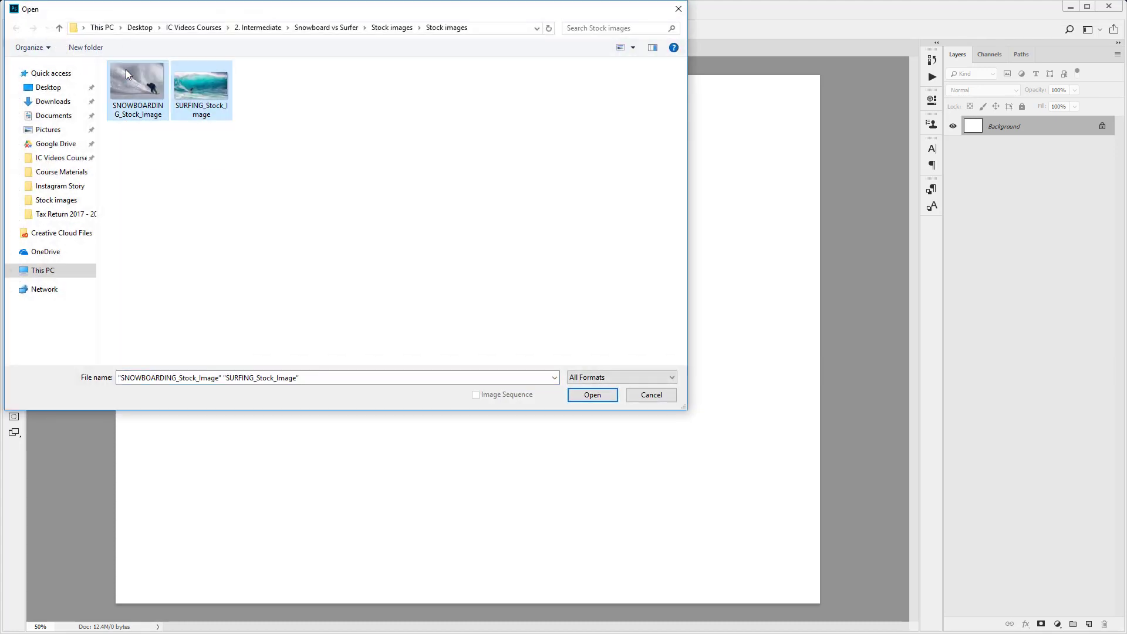
{"action": "left_click", "coordinate": [592, 395]}
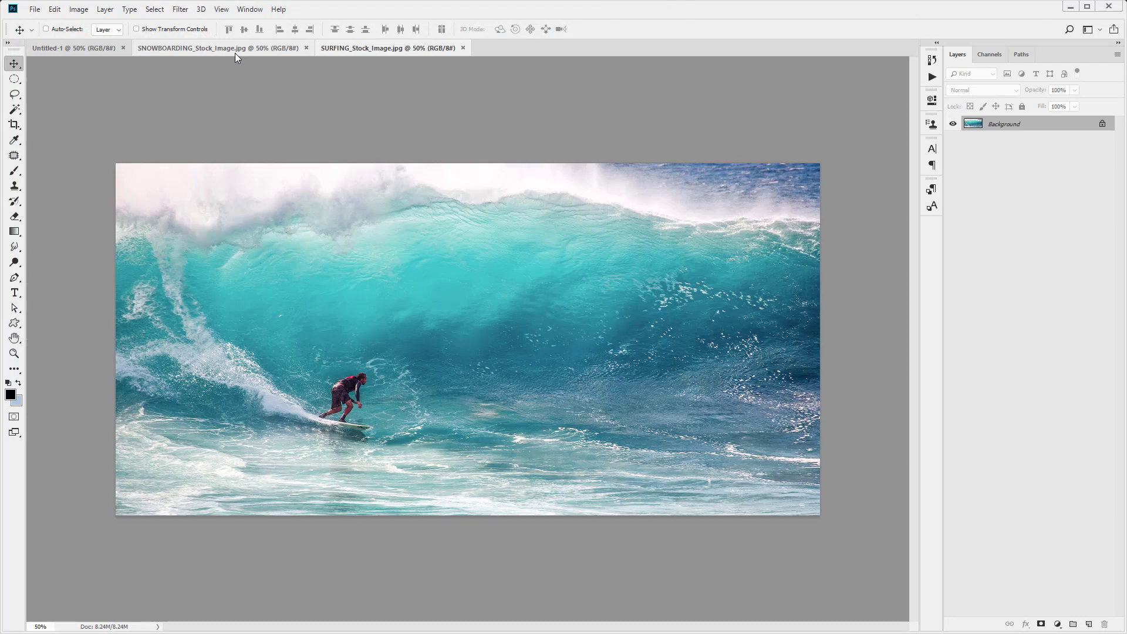
{"action": "mouse_move", "coordinate": [226, 54]}
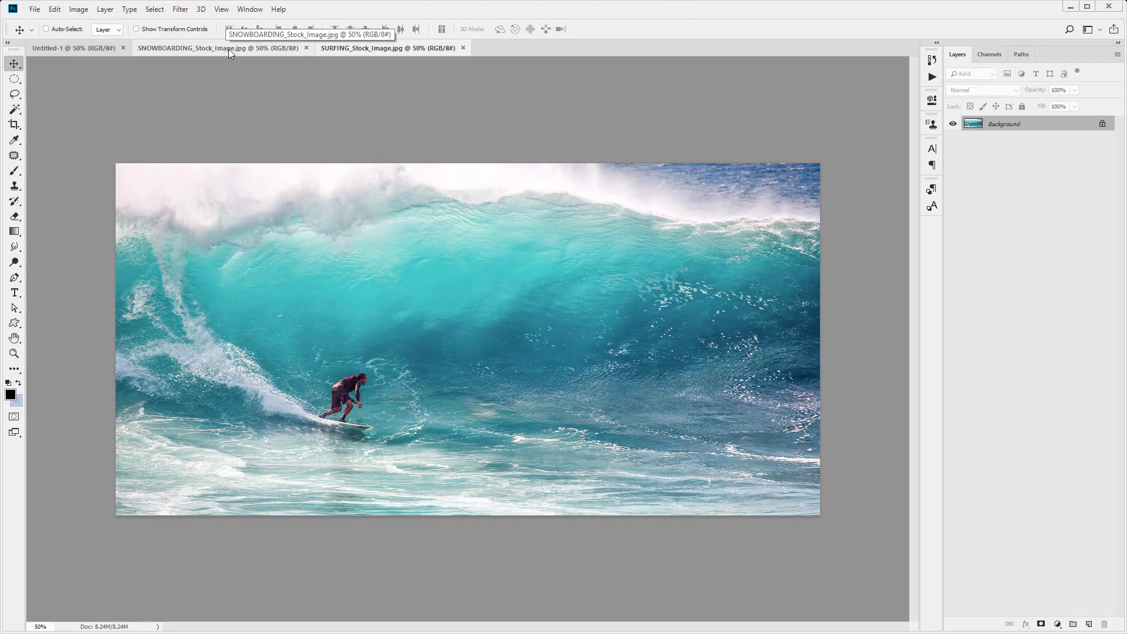
{"action": "left_click", "coordinate": [216, 47]}
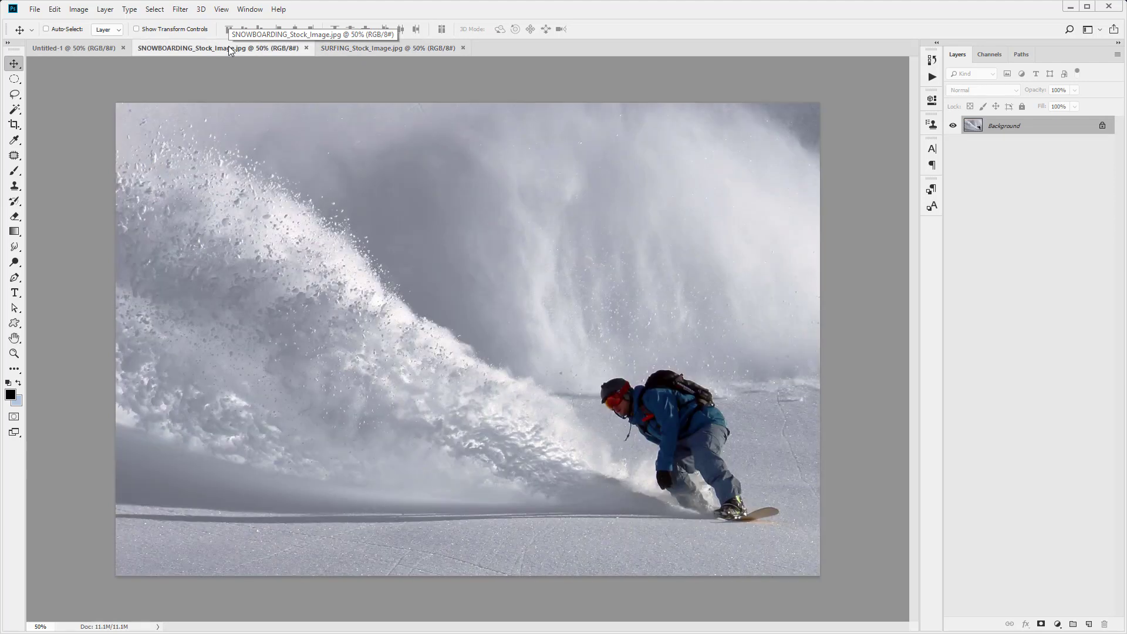
{"action": "mouse_move", "coordinate": [260, 51]}
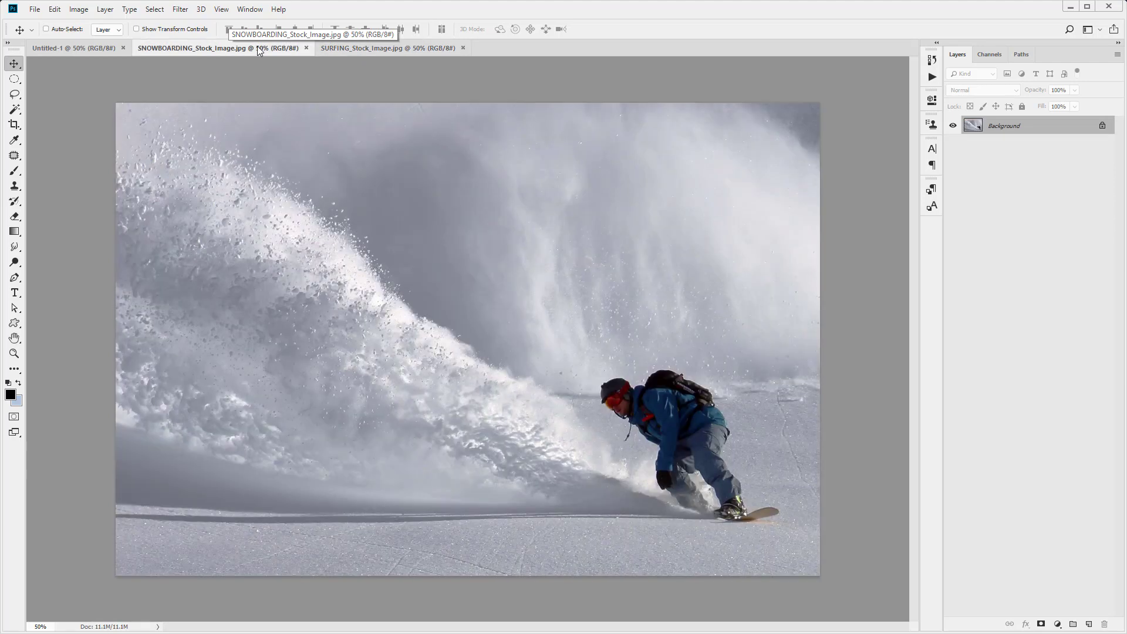
{"action": "left_click", "coordinate": [363, 48]}
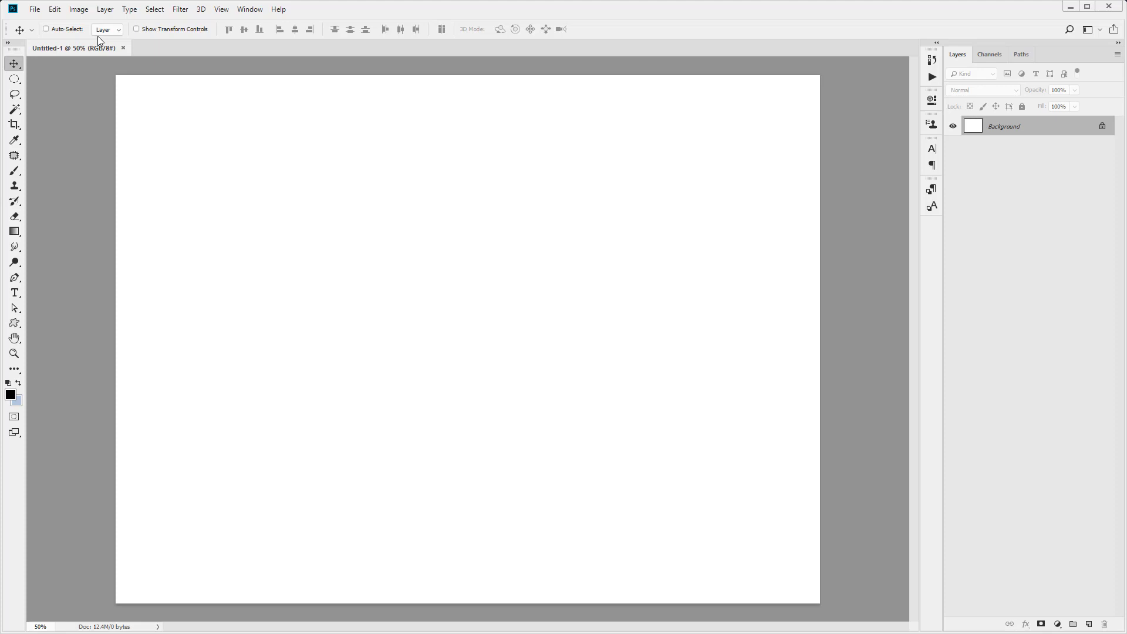
Step: Place SNOWBOARDING_Stock_Image as an embedded layer via File > Place Embedded
{"action": "left_click", "coordinate": [34, 8]}
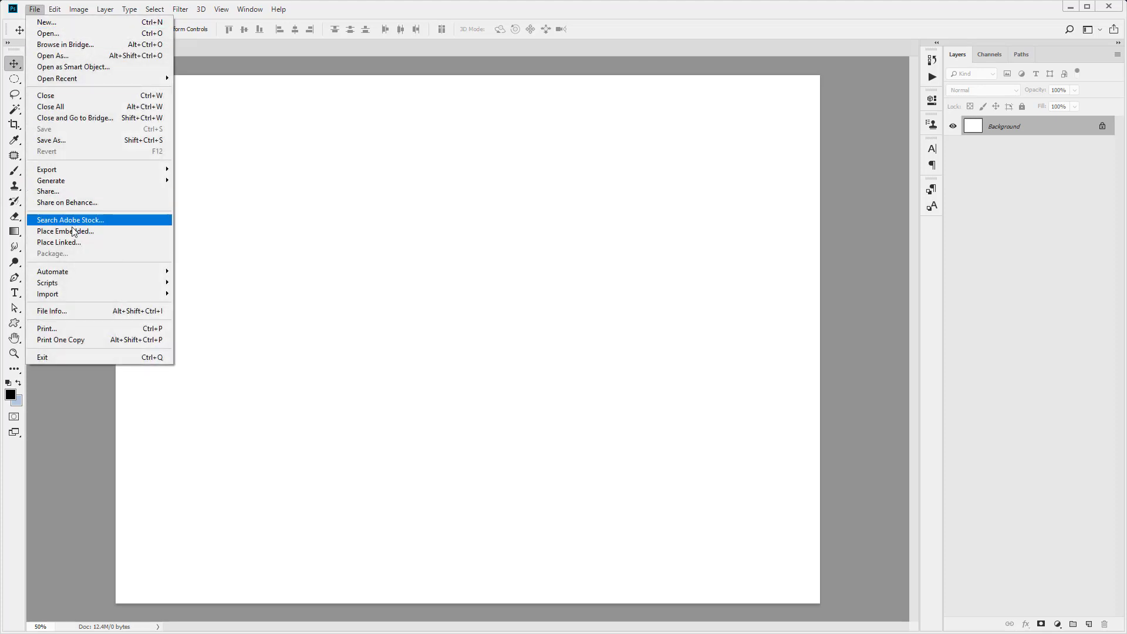
{"action": "left_click", "coordinate": [65, 231]}
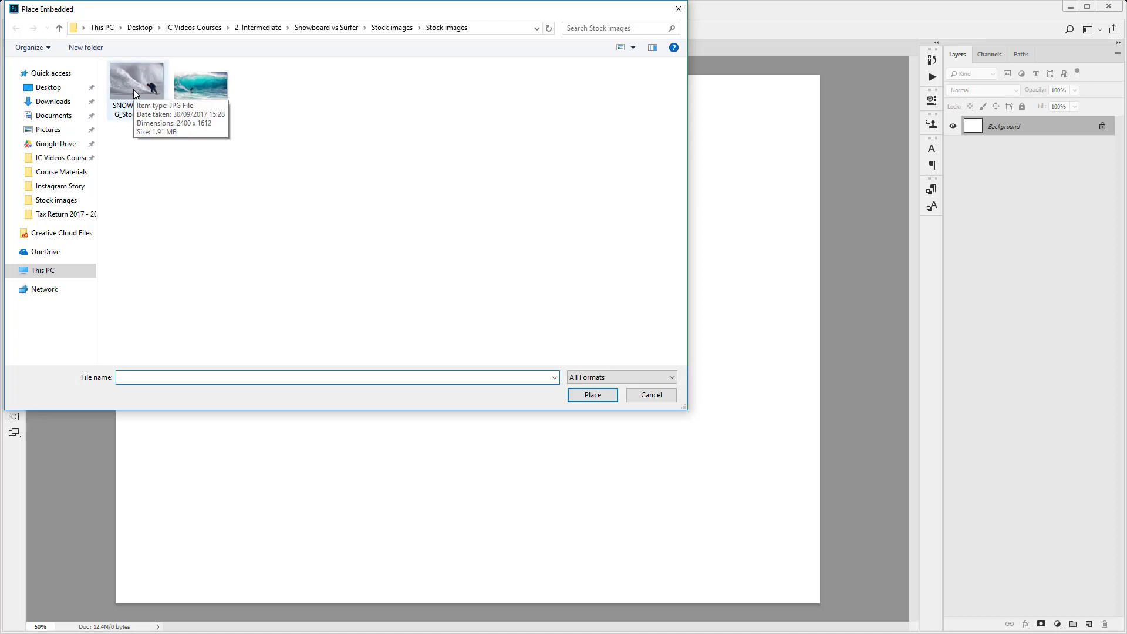
{"action": "left_click", "coordinate": [592, 394]}
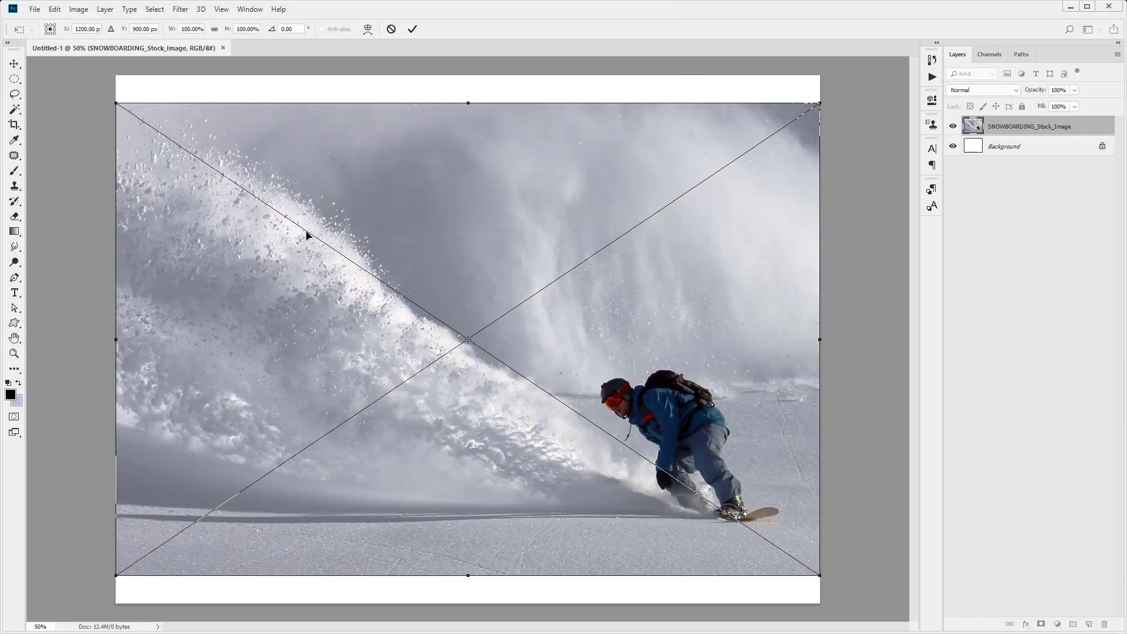
{"action": "mouse_move", "coordinate": [130, 154]}
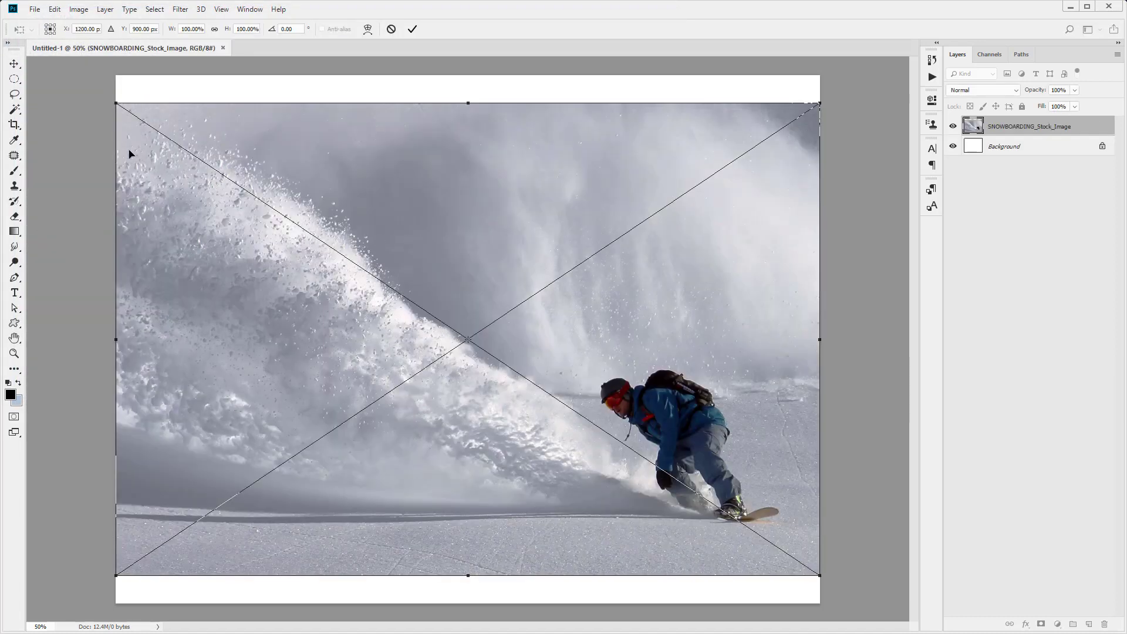
{"action": "mouse_move", "coordinate": [511, 476]}
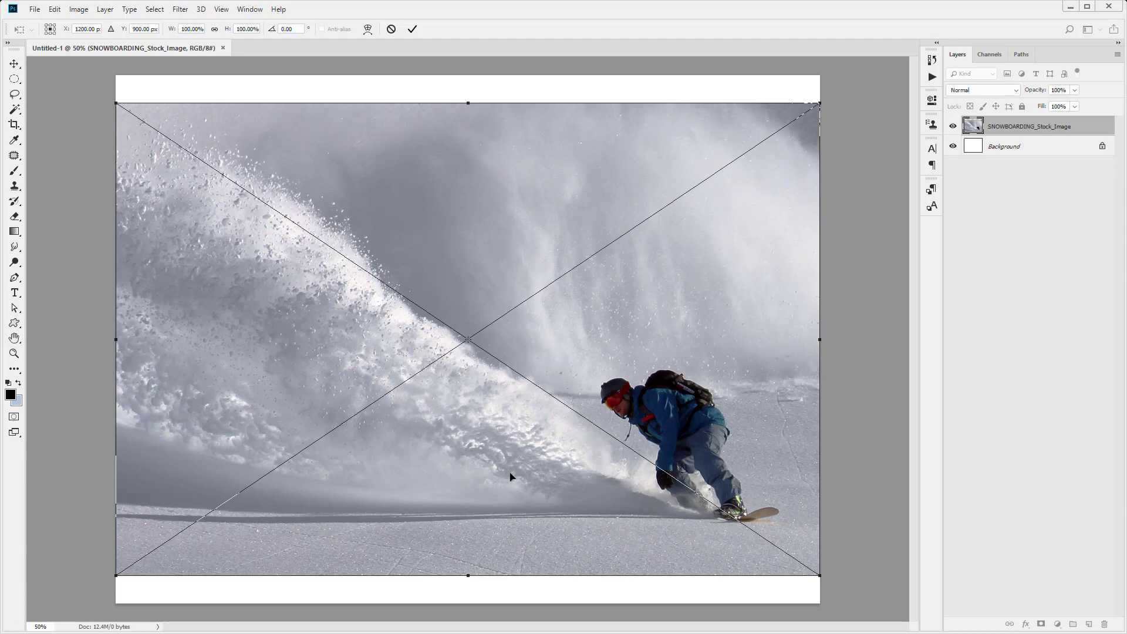
{"action": "mouse_move", "coordinate": [454, 229]}
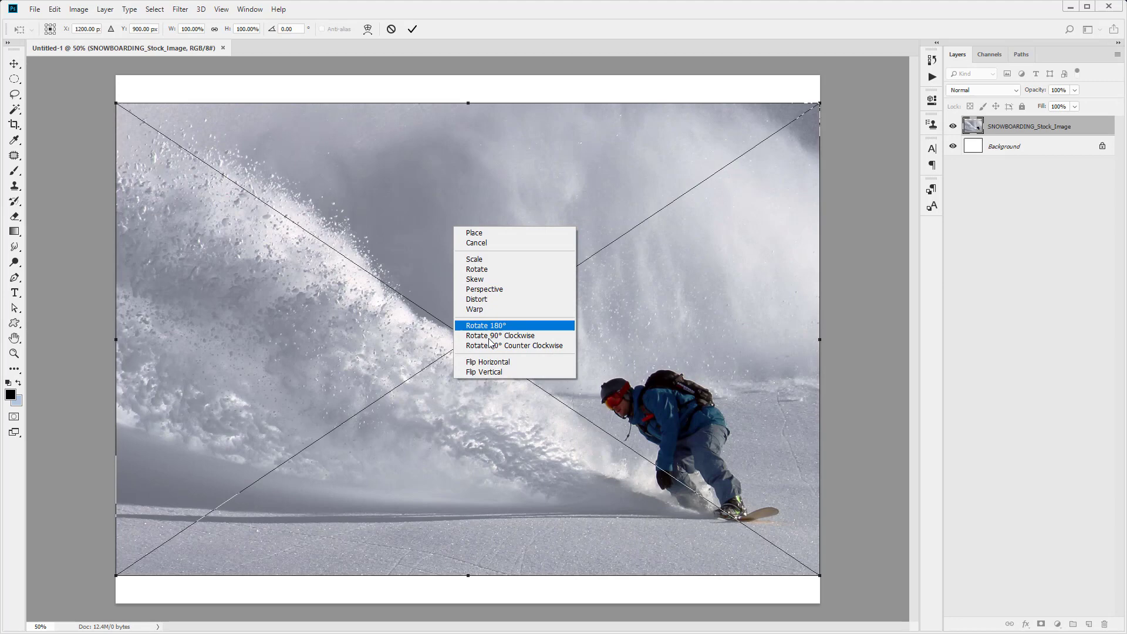
Step: Flip the placed snowboarder photo horizontally so the rider faces left
{"action": "left_click", "coordinate": [488, 362]}
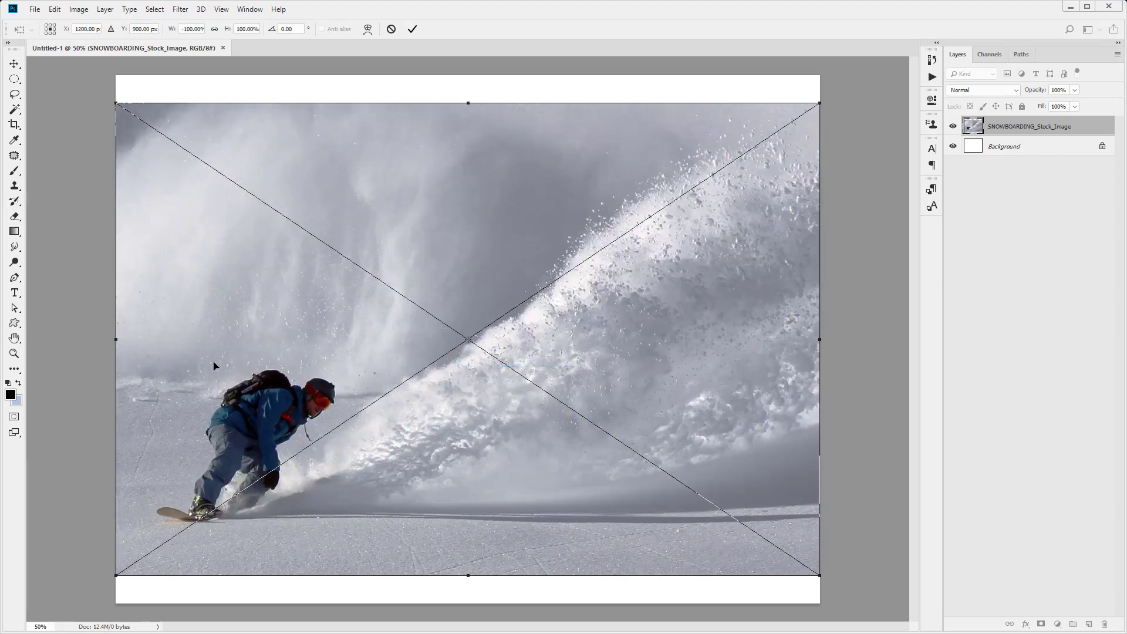
{"action": "mouse_move", "coordinate": [151, 524]}
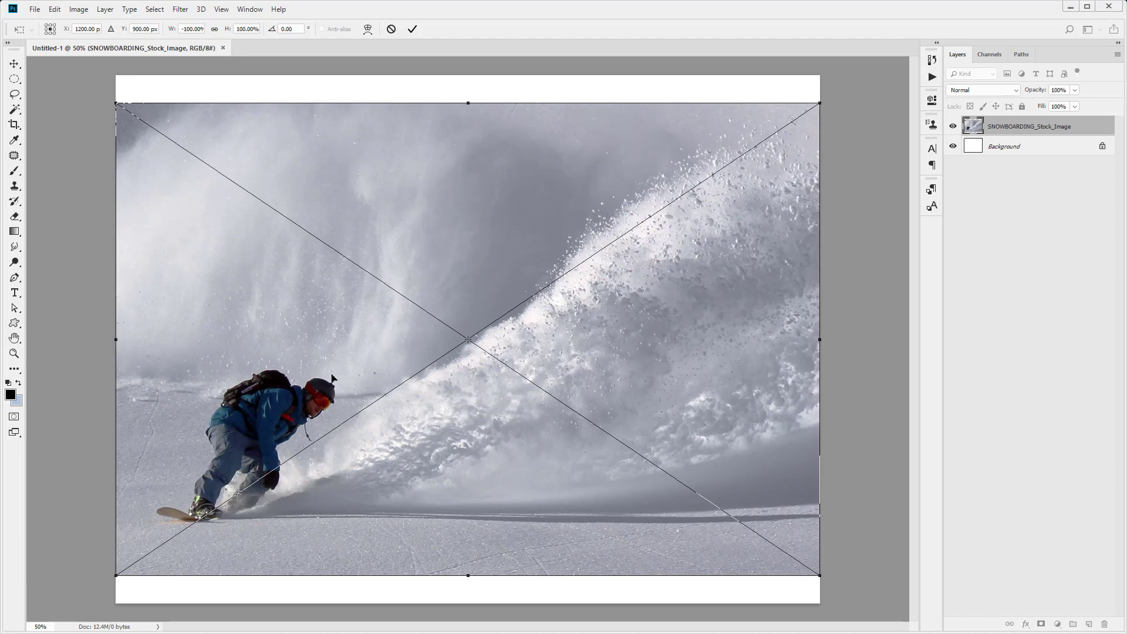
{"action": "mouse_move", "coordinate": [267, 382]}
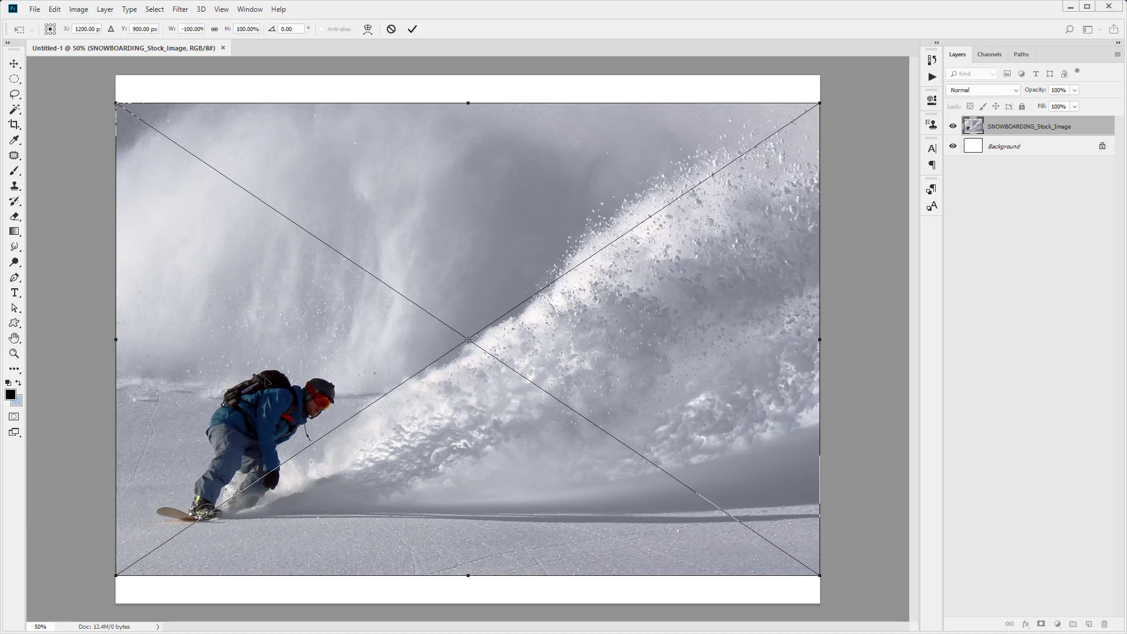
{"action": "mouse_move", "coordinate": [200, 466]}
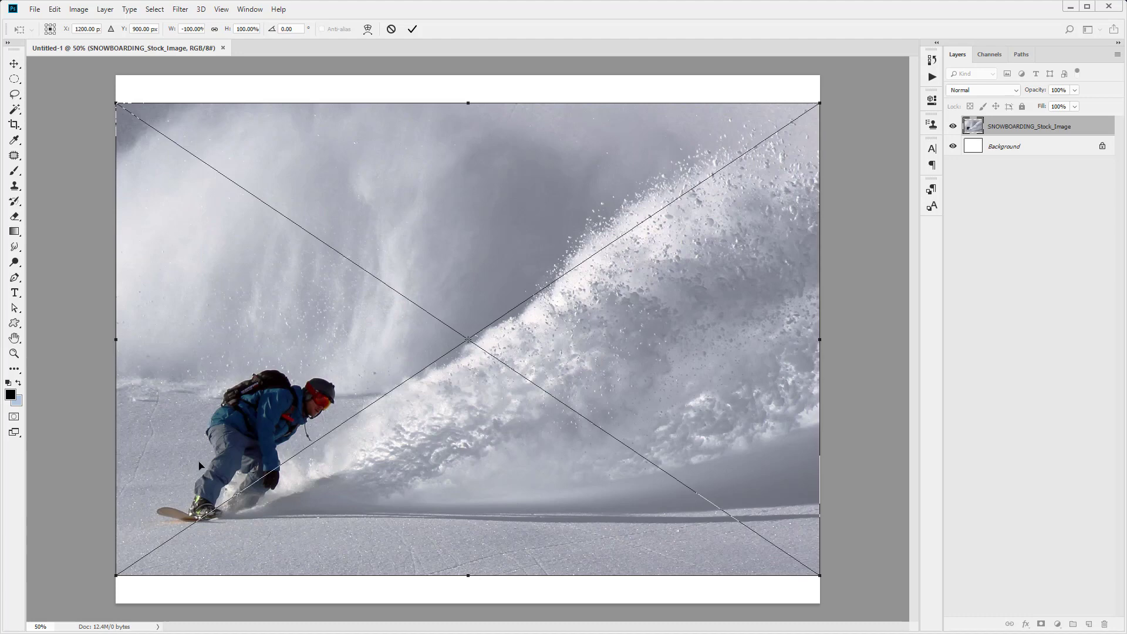
{"action": "mouse_move", "coordinate": [225, 457]}
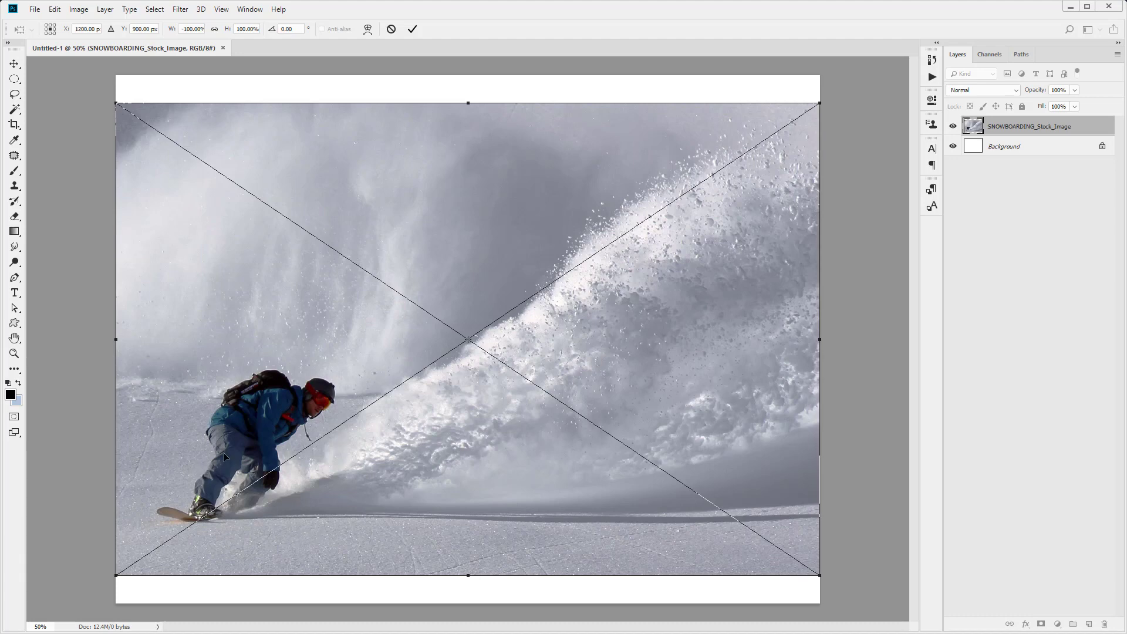
{"action": "mouse_move", "coordinate": [270, 440]}
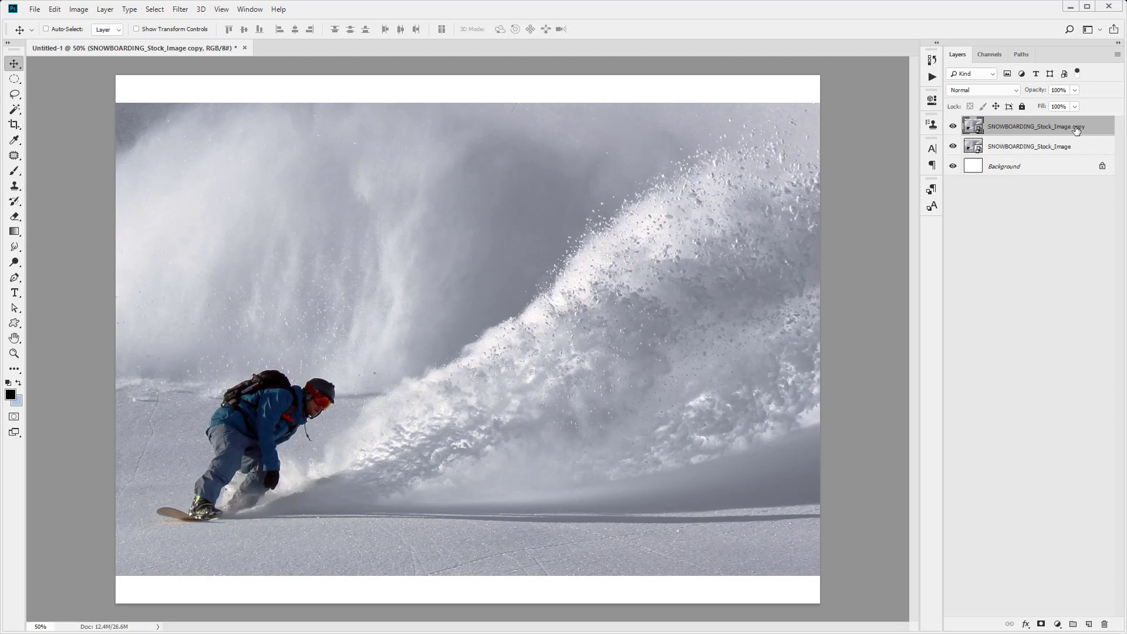
{"action": "mouse_move", "coordinate": [1019, 166]}
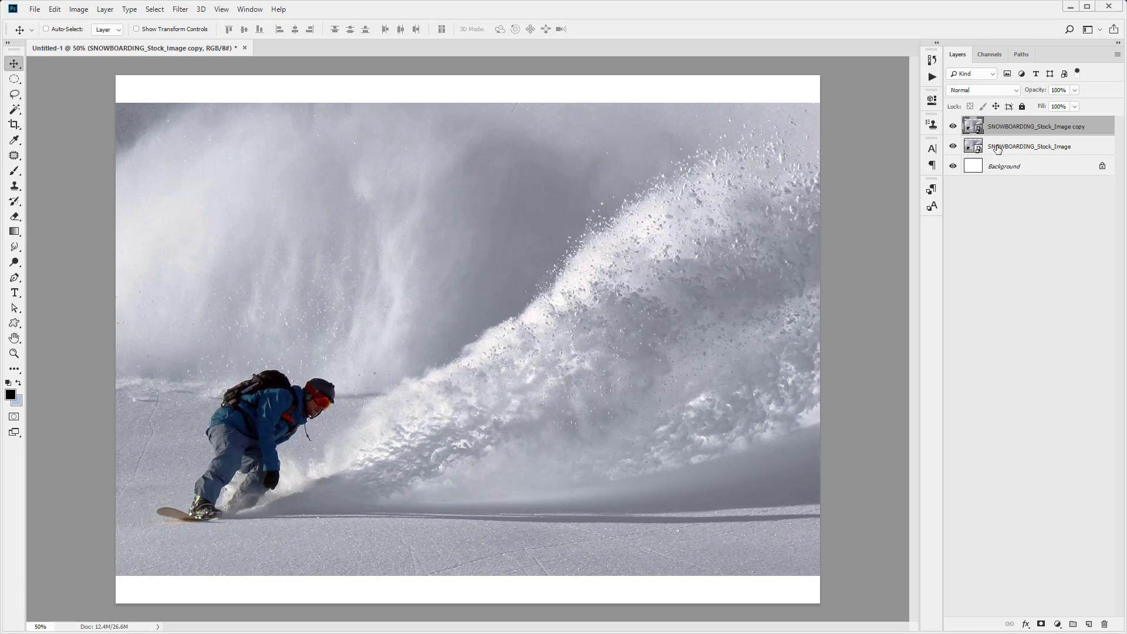
Step: Hide the original snowboarder layer and select the duplicated copy layer
{"action": "left_click", "coordinate": [1030, 145]}
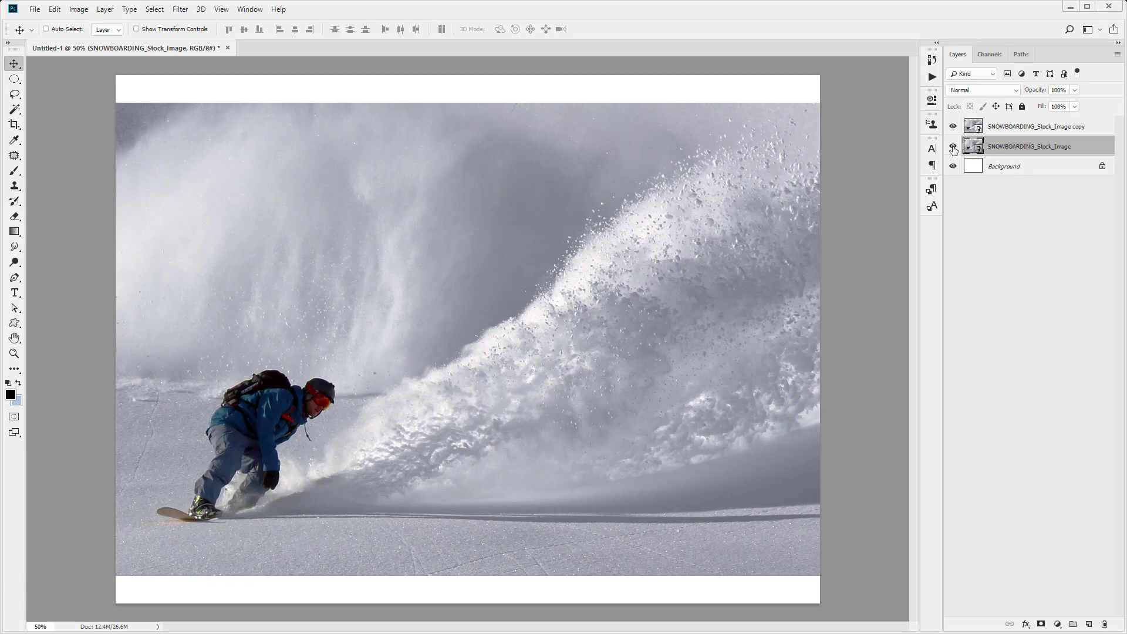
{"action": "left_click", "coordinate": [954, 146]}
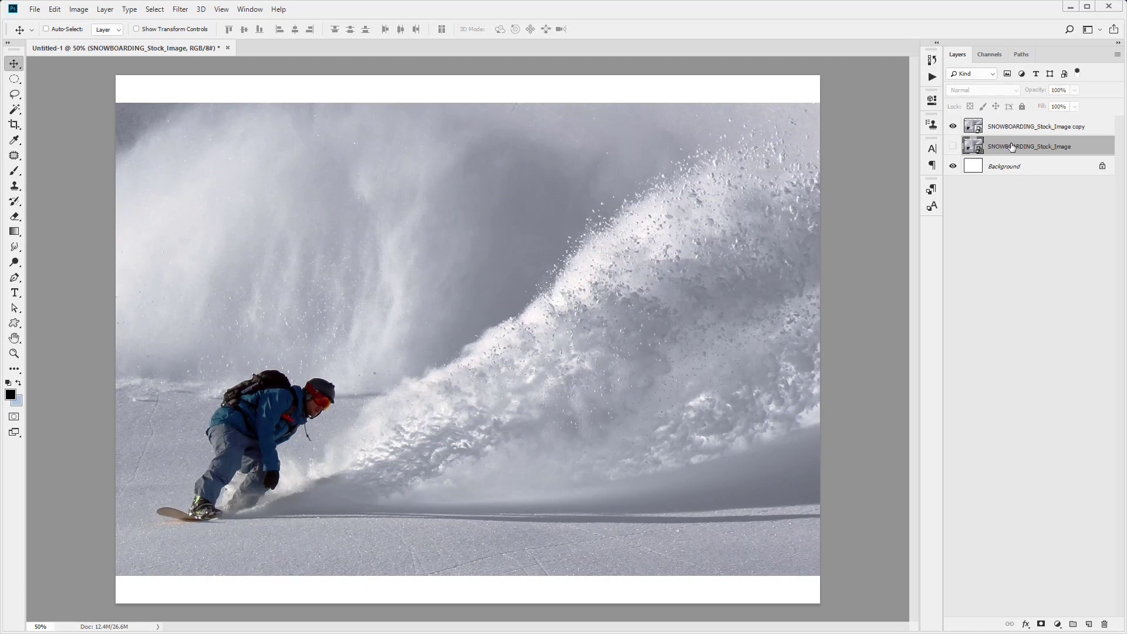
{"action": "left_click", "coordinate": [1036, 126]}
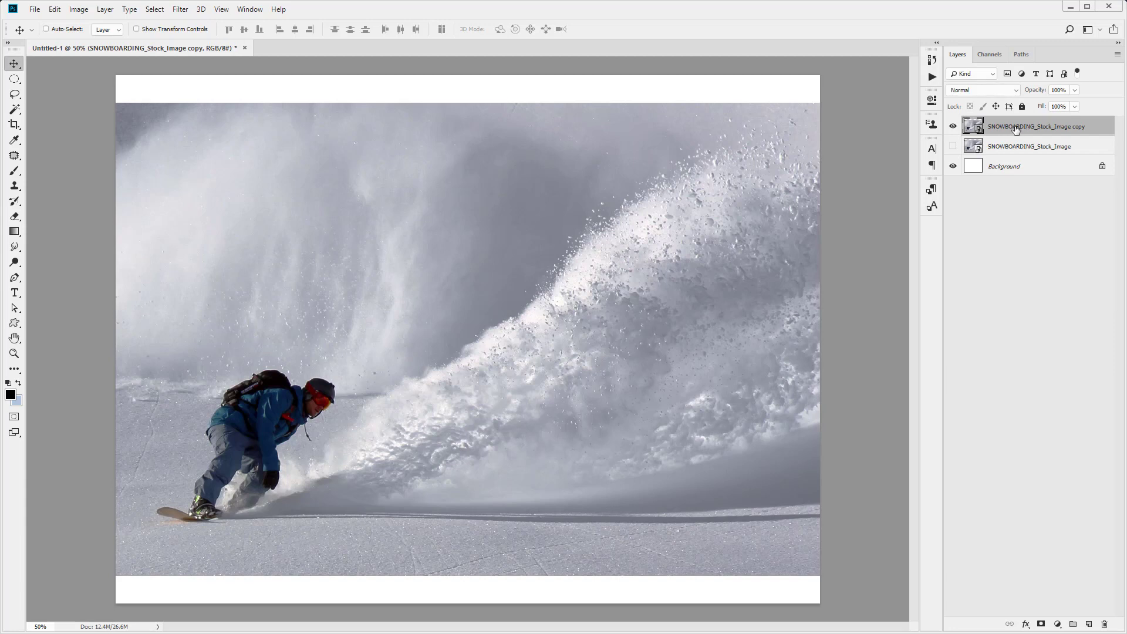
Step: Rasterize the copy layer and begin editing its name
{"action": "right_click", "coordinate": [1036, 125]}
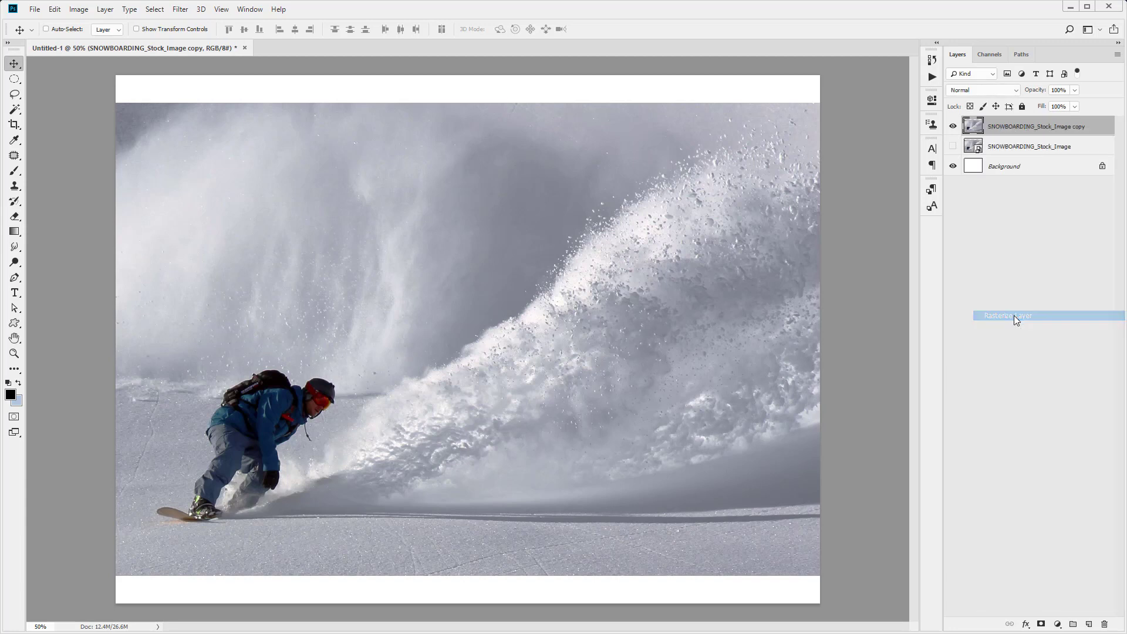
{"action": "left_click", "coordinate": [1006, 316]}
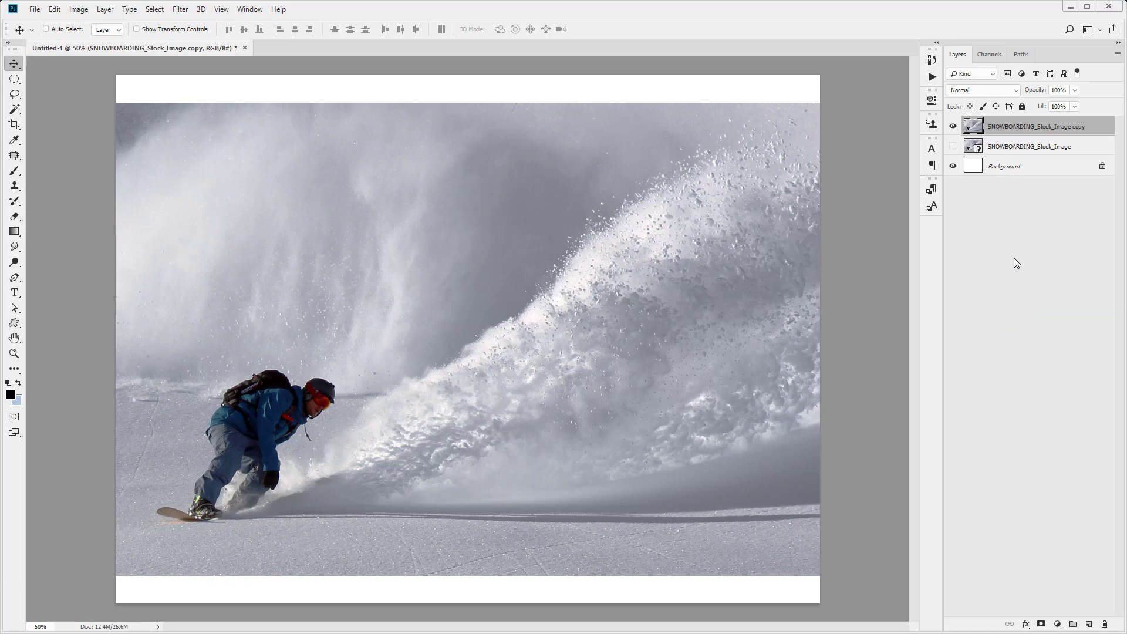
{"action": "double_click", "coordinate": [1037, 125]}
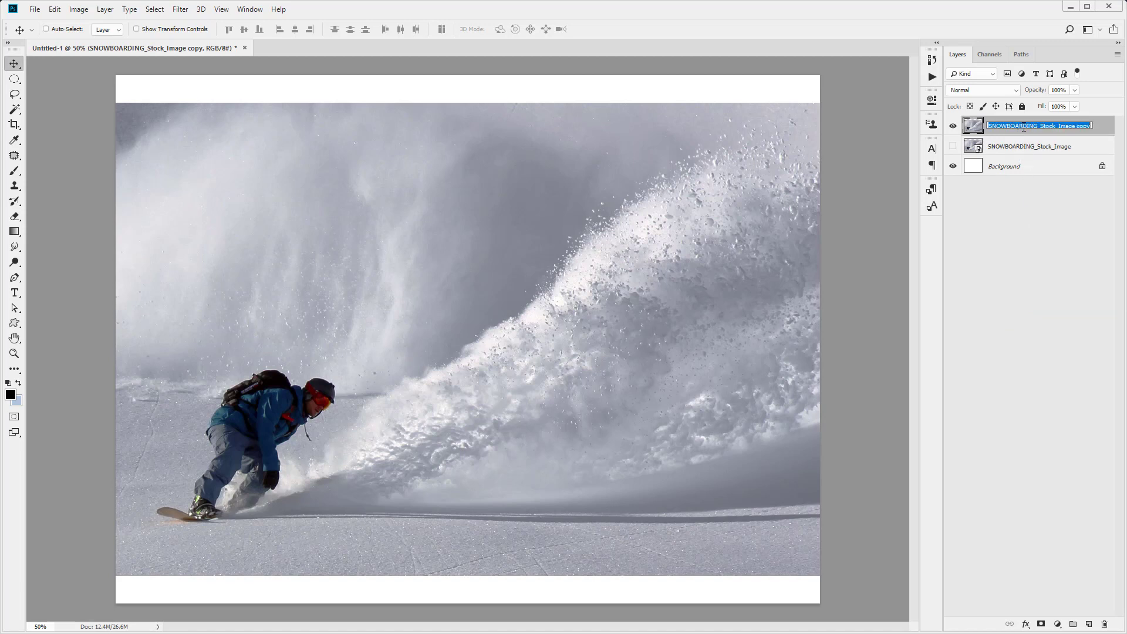